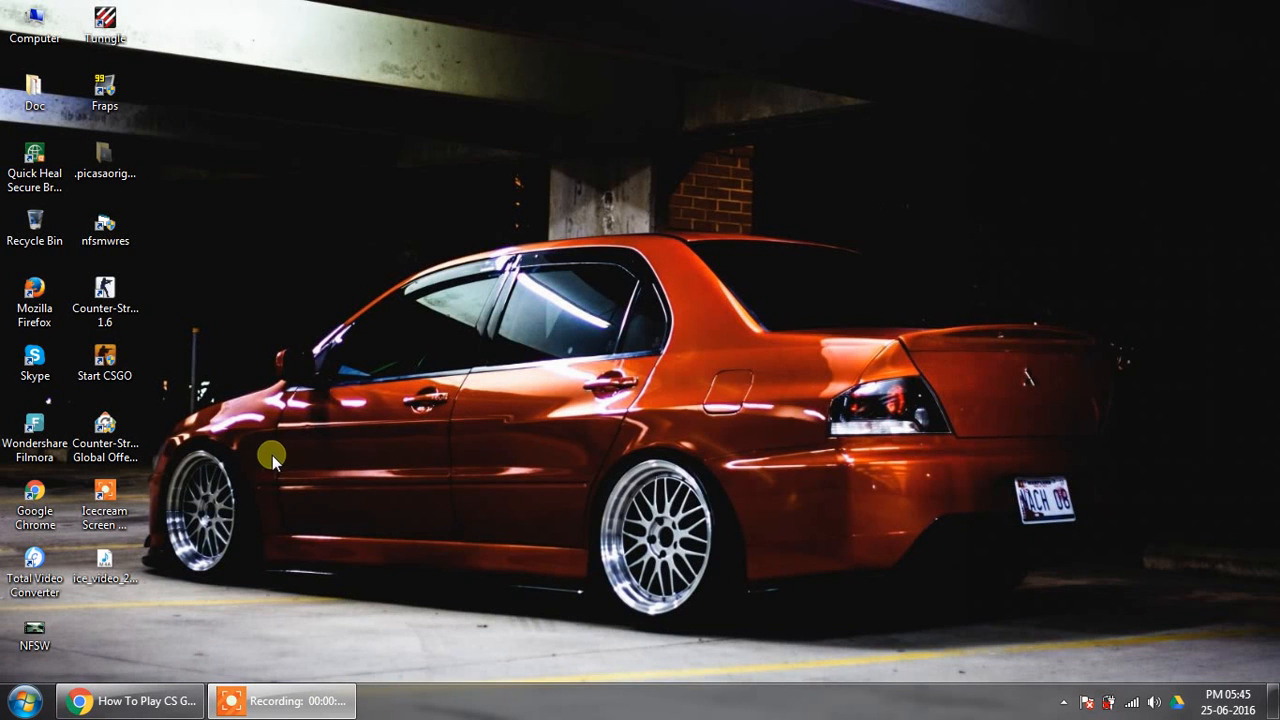
pyautogui.moveTo(202, 460)
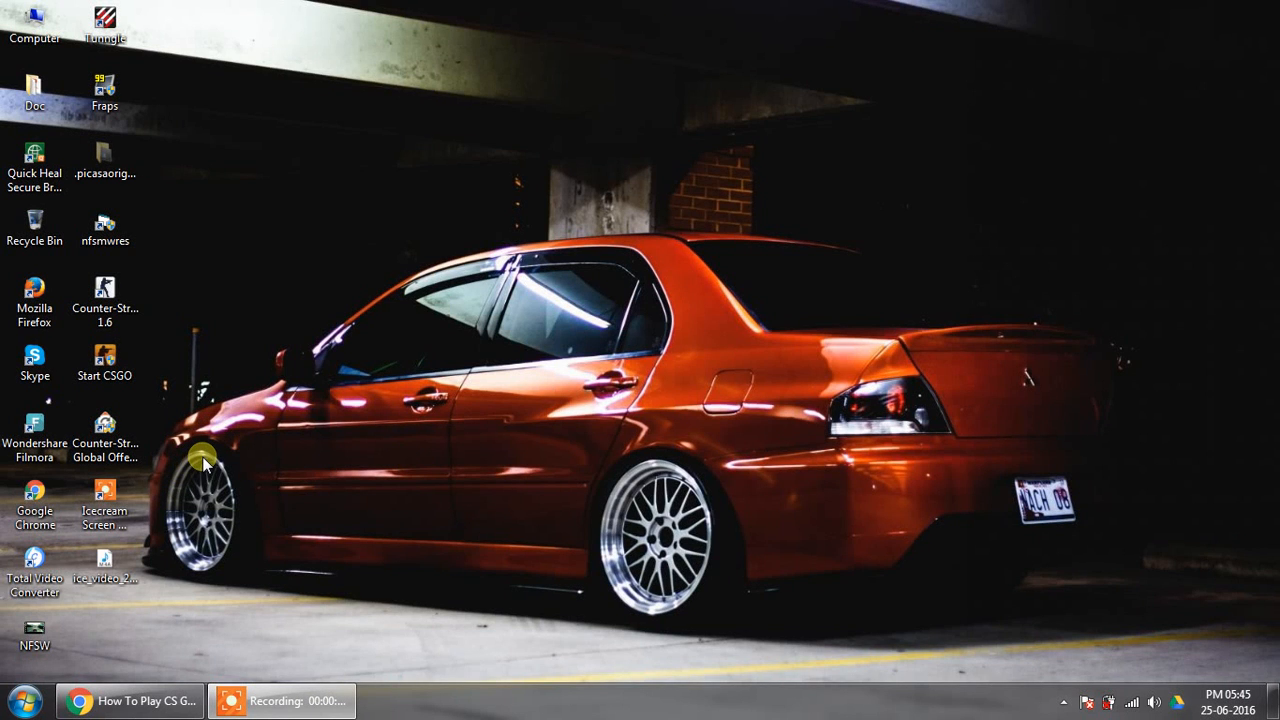
# Restore the How To Play CS GO ONLINE FOR FREE NO STEAM tutorial and pause it at 1:31.
pyautogui.click(104, 360)
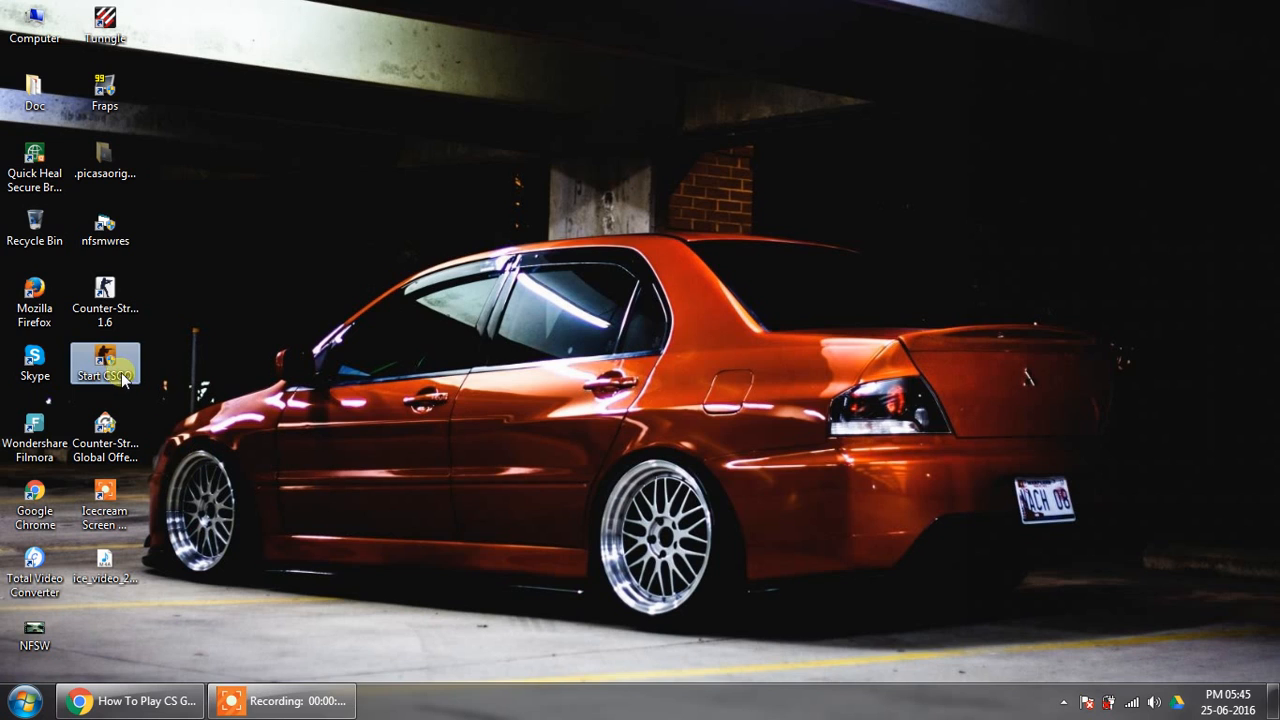
pyautogui.click(105, 430)
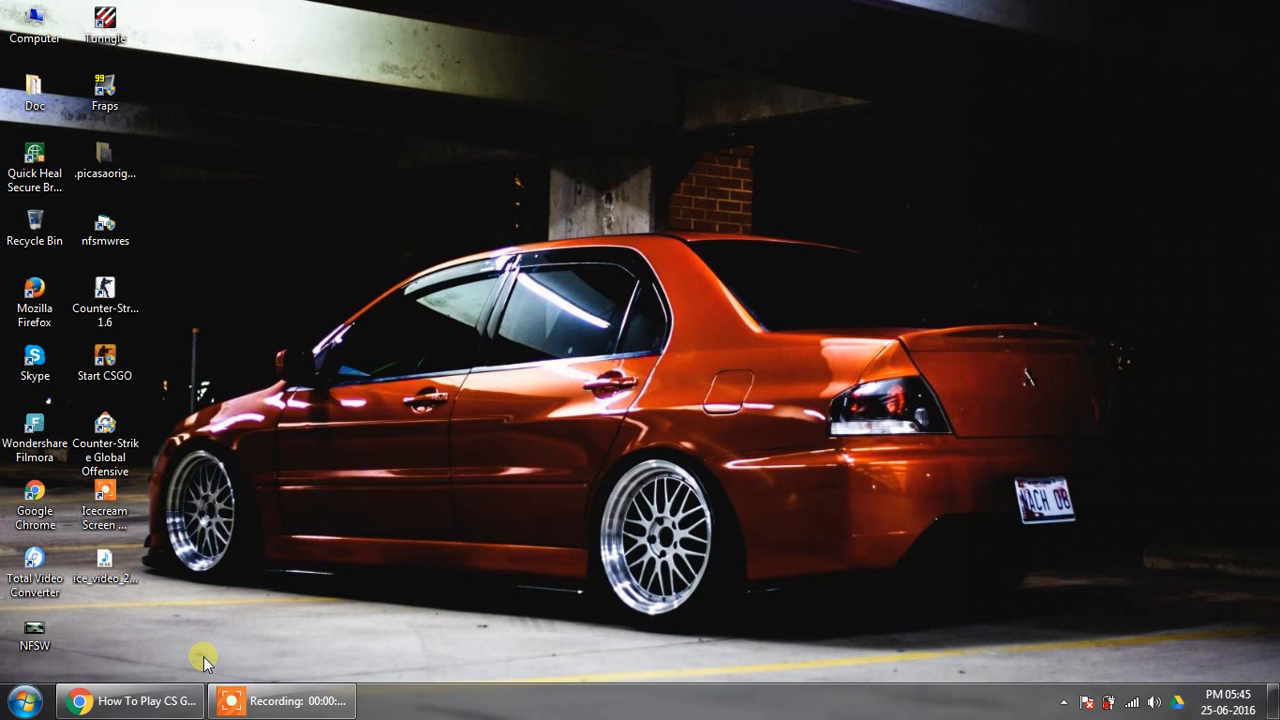
pyautogui.click(129, 700)
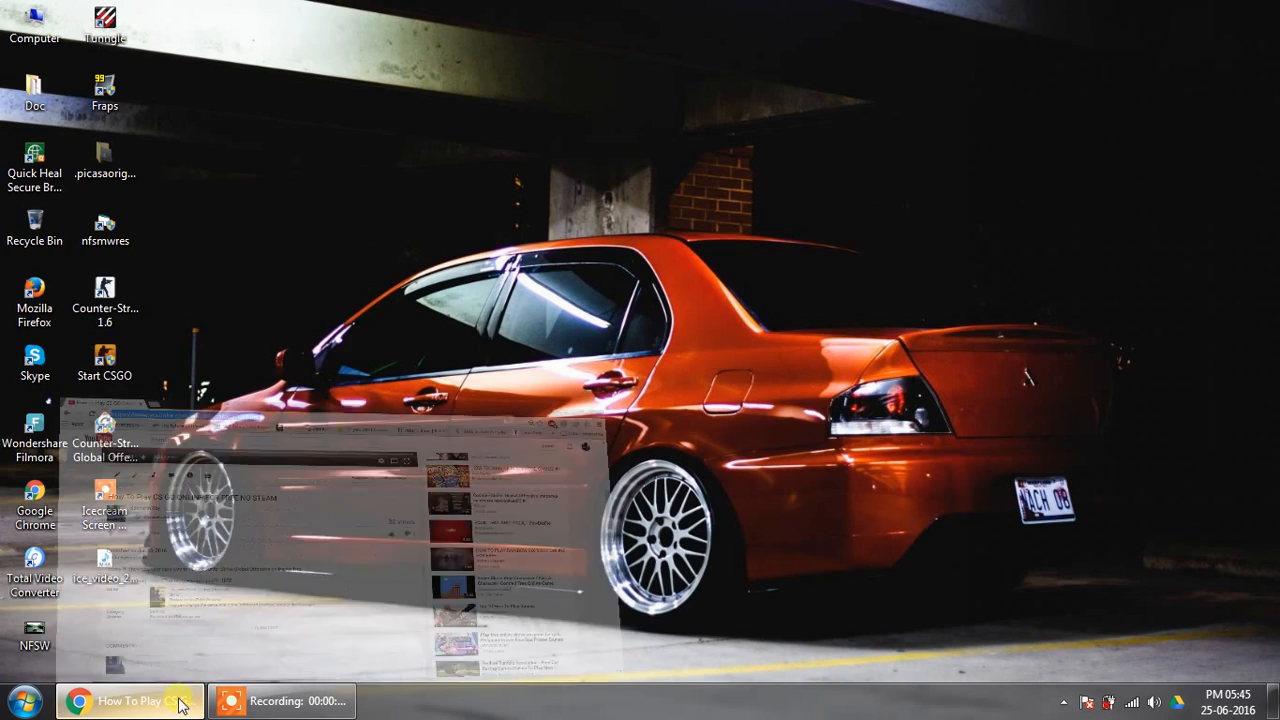
pyautogui.click(128, 700)
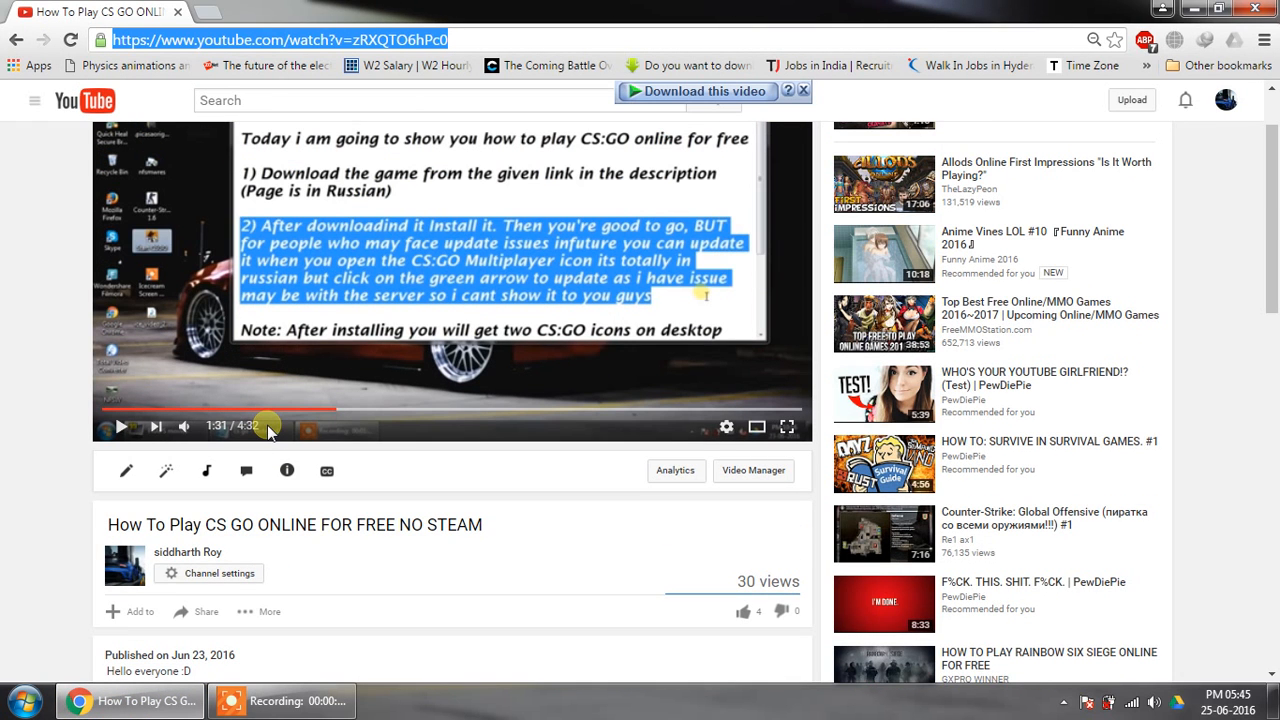
pyautogui.moveTo(305, 426)
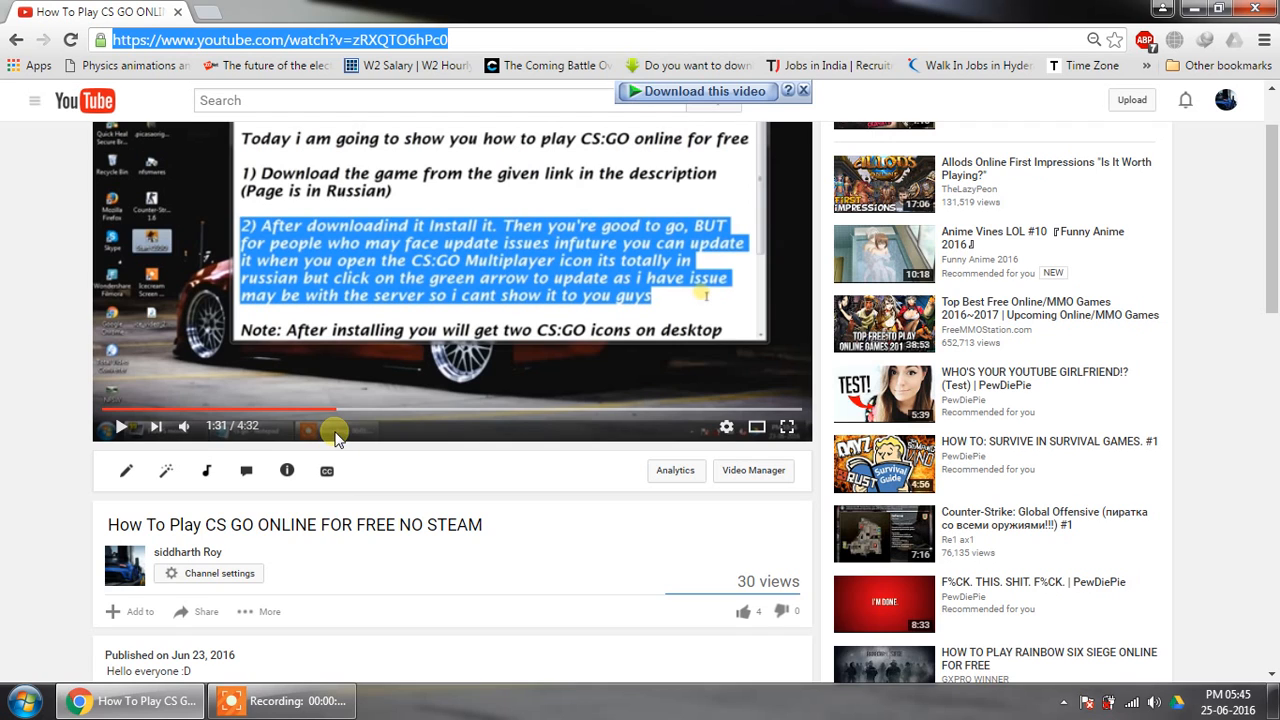
pyautogui.moveTo(305, 503)
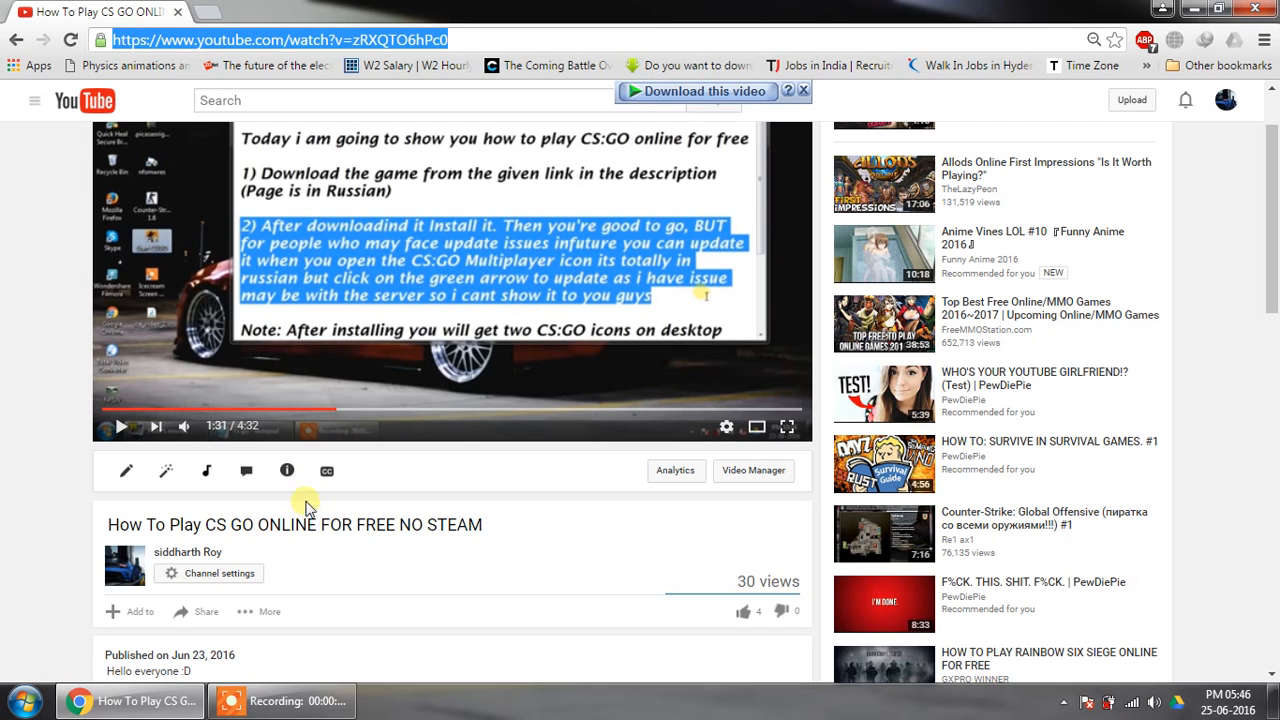
pyautogui.moveTo(395, 130)
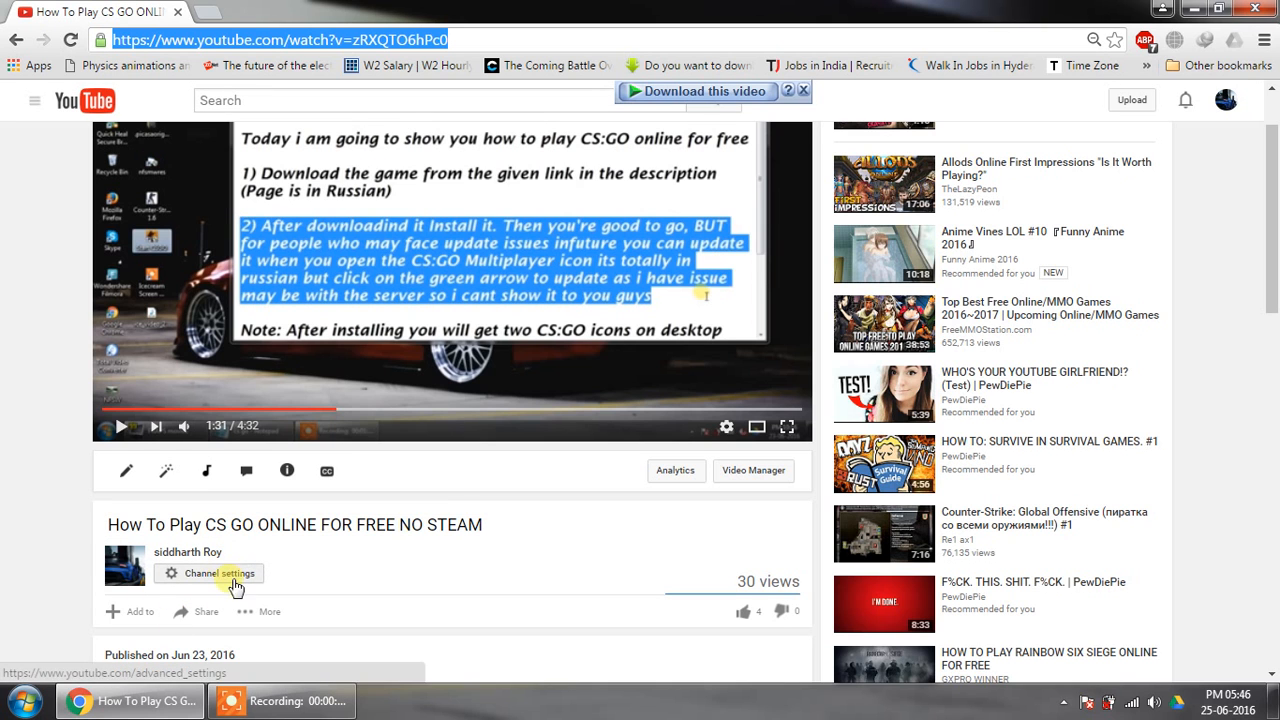
pyautogui.click(1218, 9)
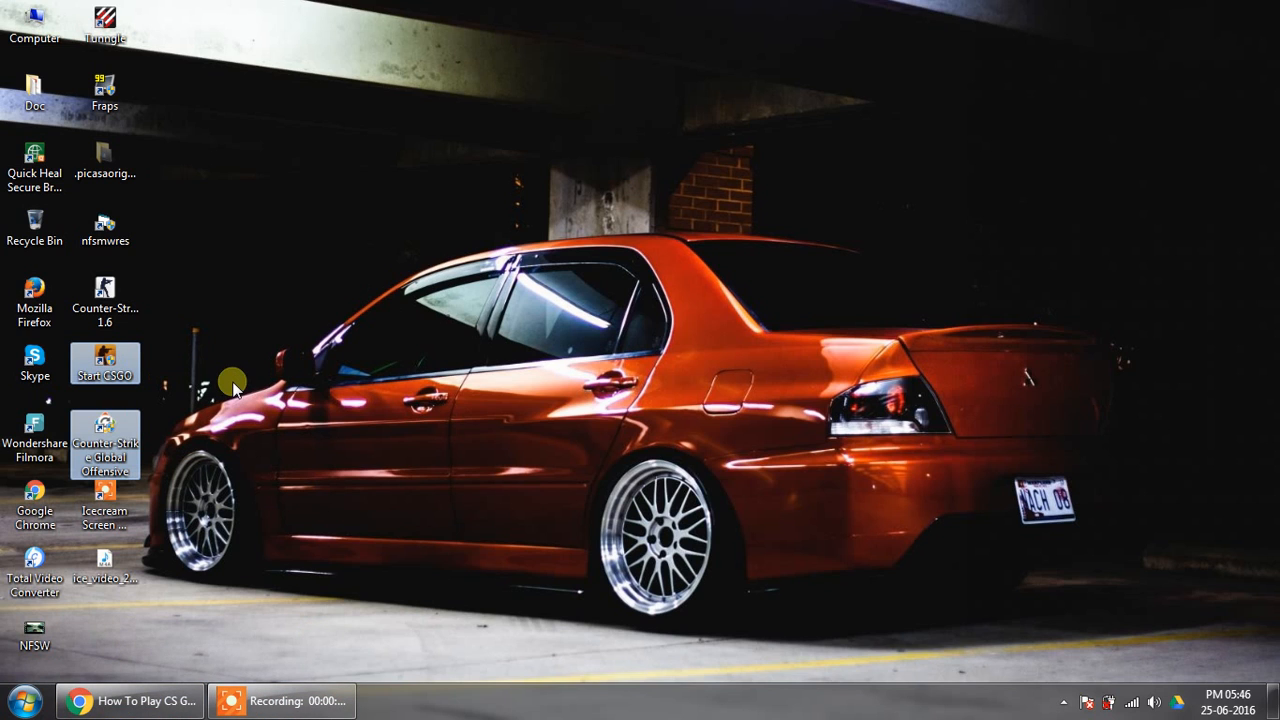
pyautogui.moveTo(186, 402)
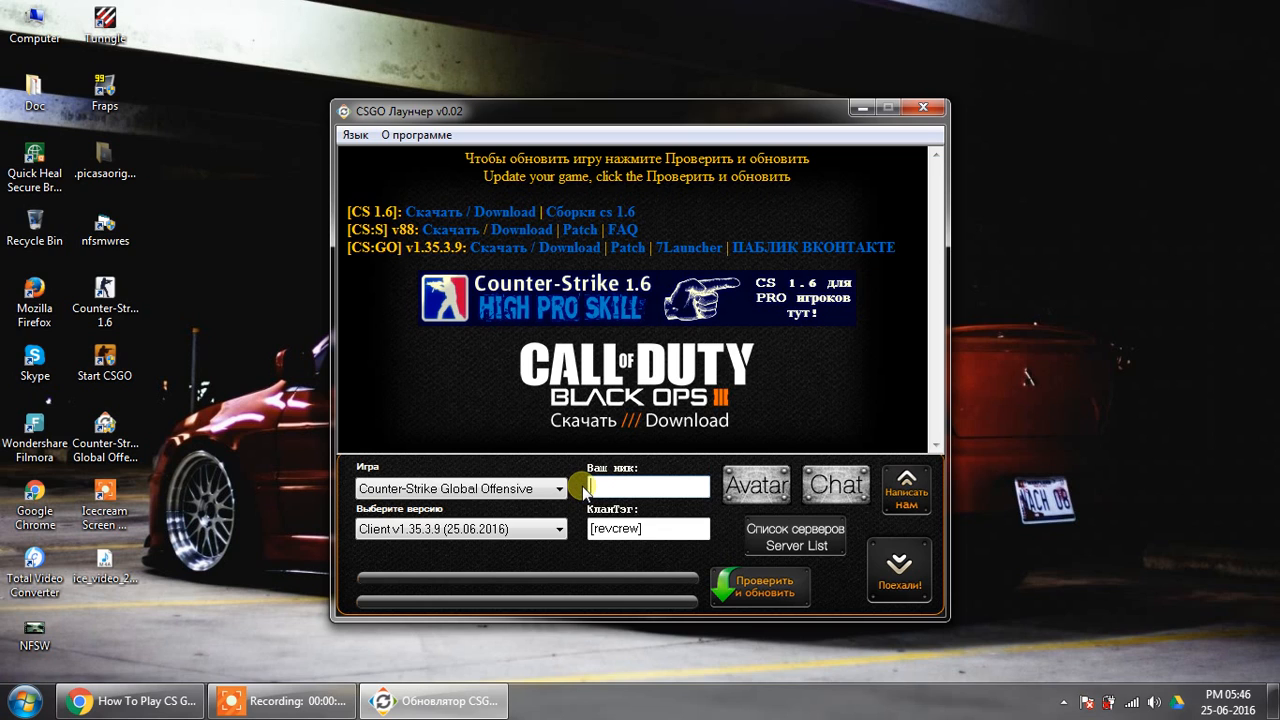
# Enter SID as the Ваш ник nickname and run Проверить и обновить to update the game.
pyautogui.write('S')
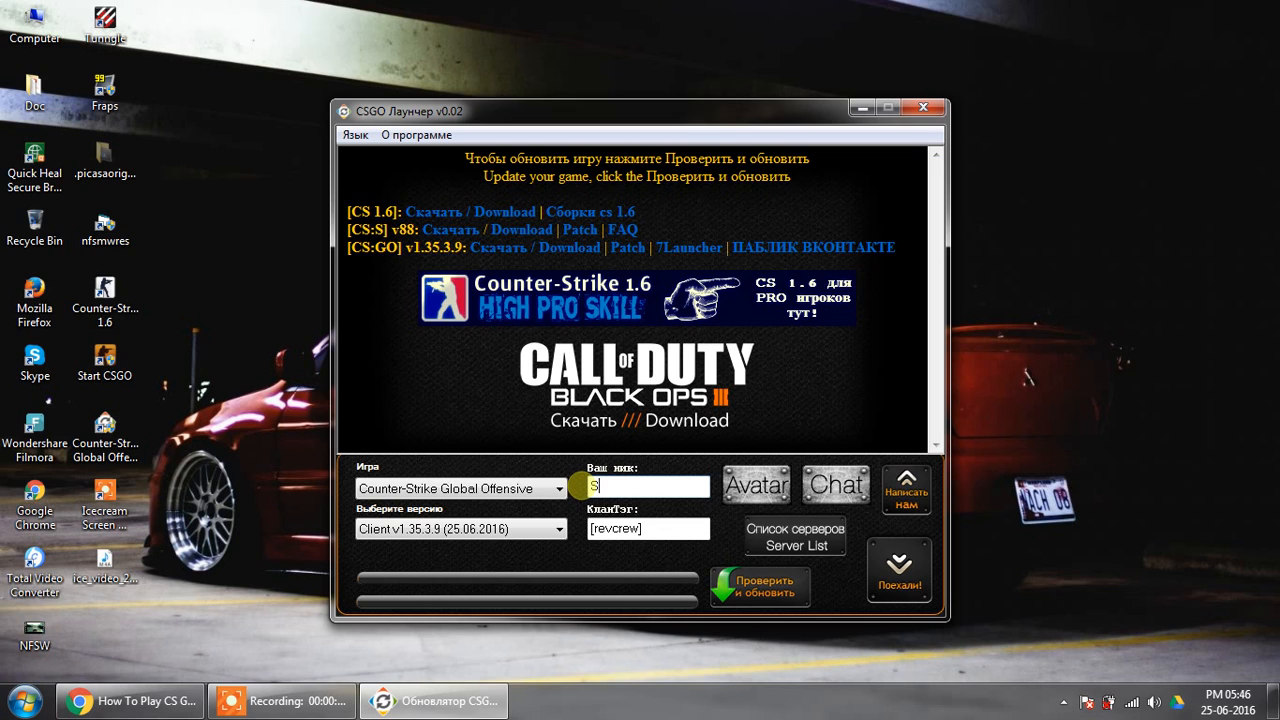
pyautogui.write('ID')
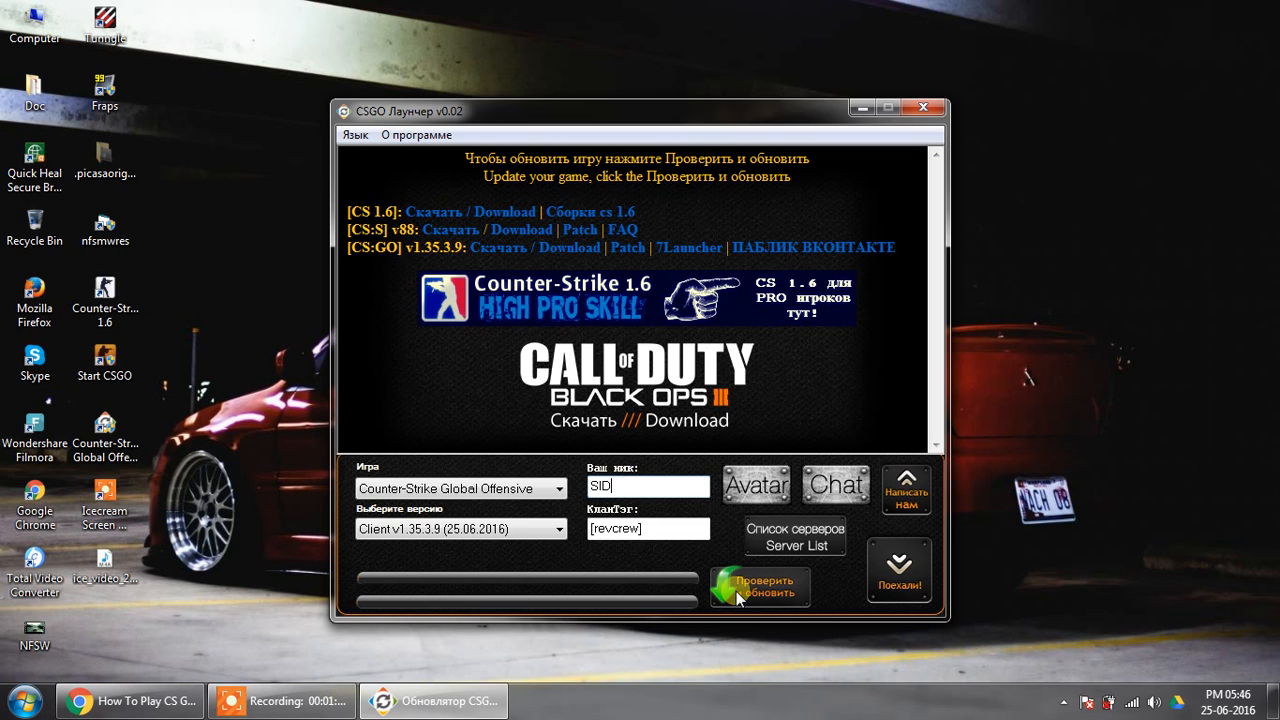
pyautogui.click(759, 587)
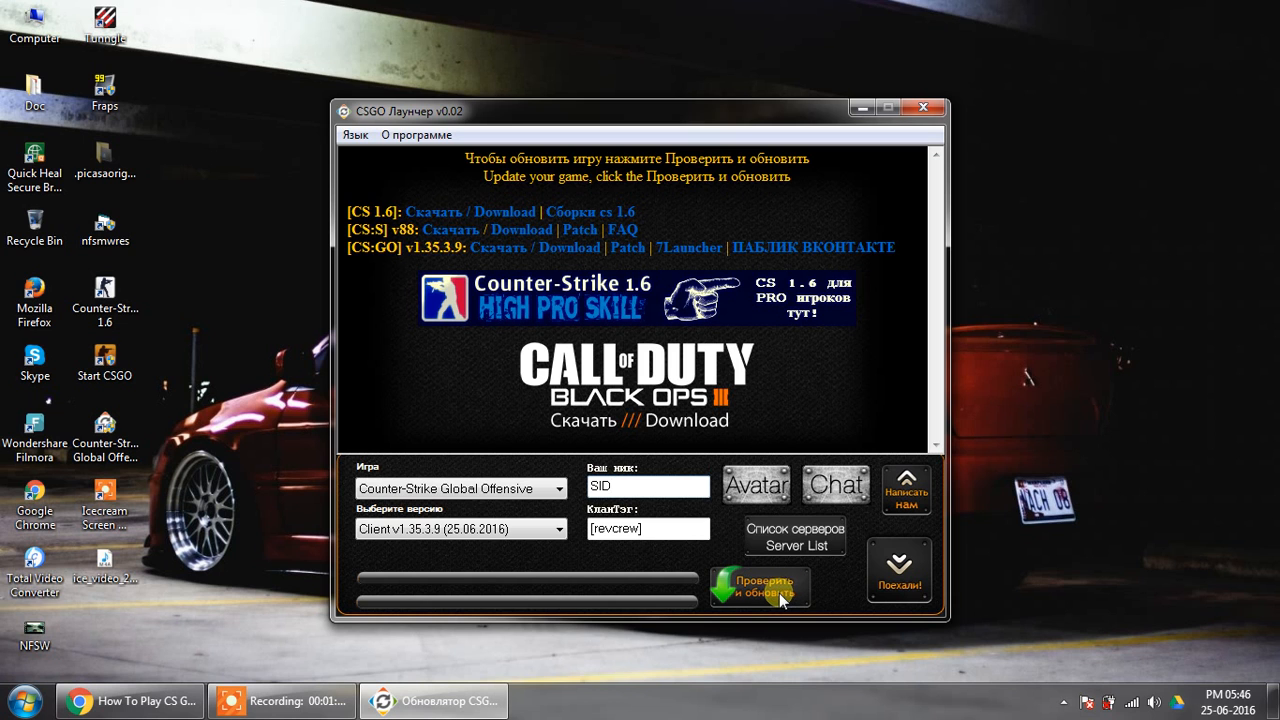
pyautogui.click(922, 107)
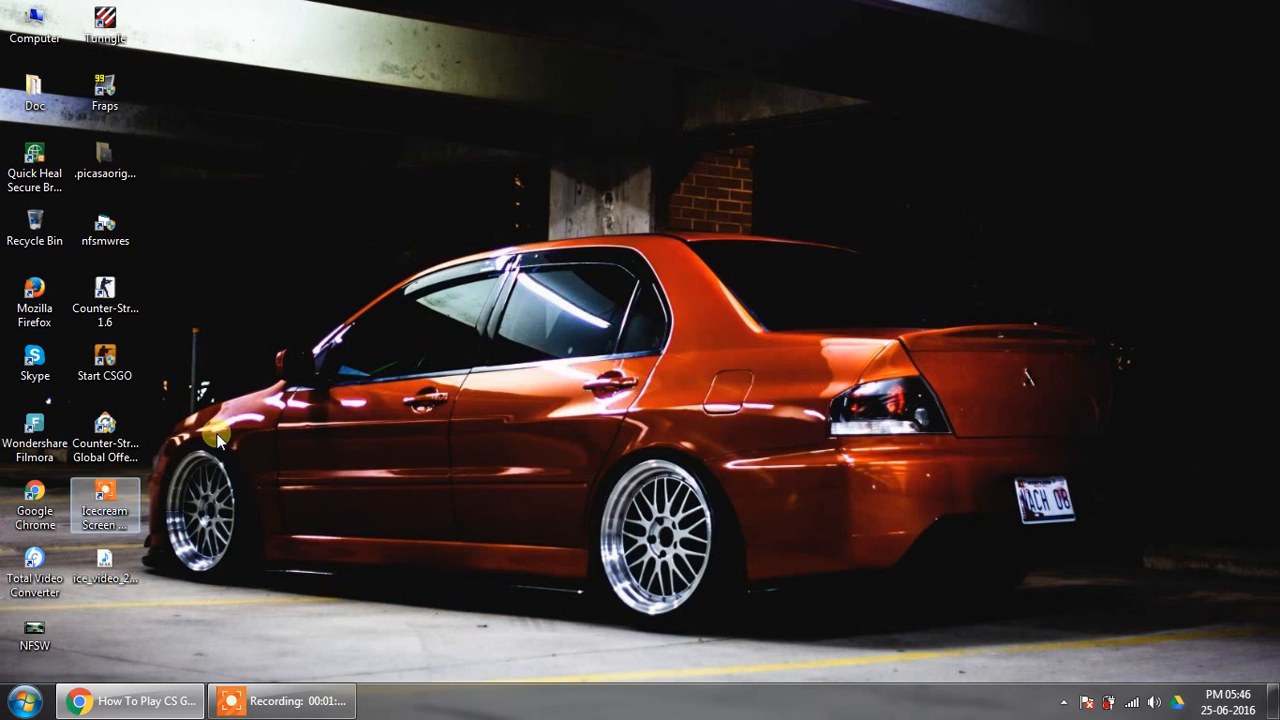
pyautogui.moveTo(105, 430)
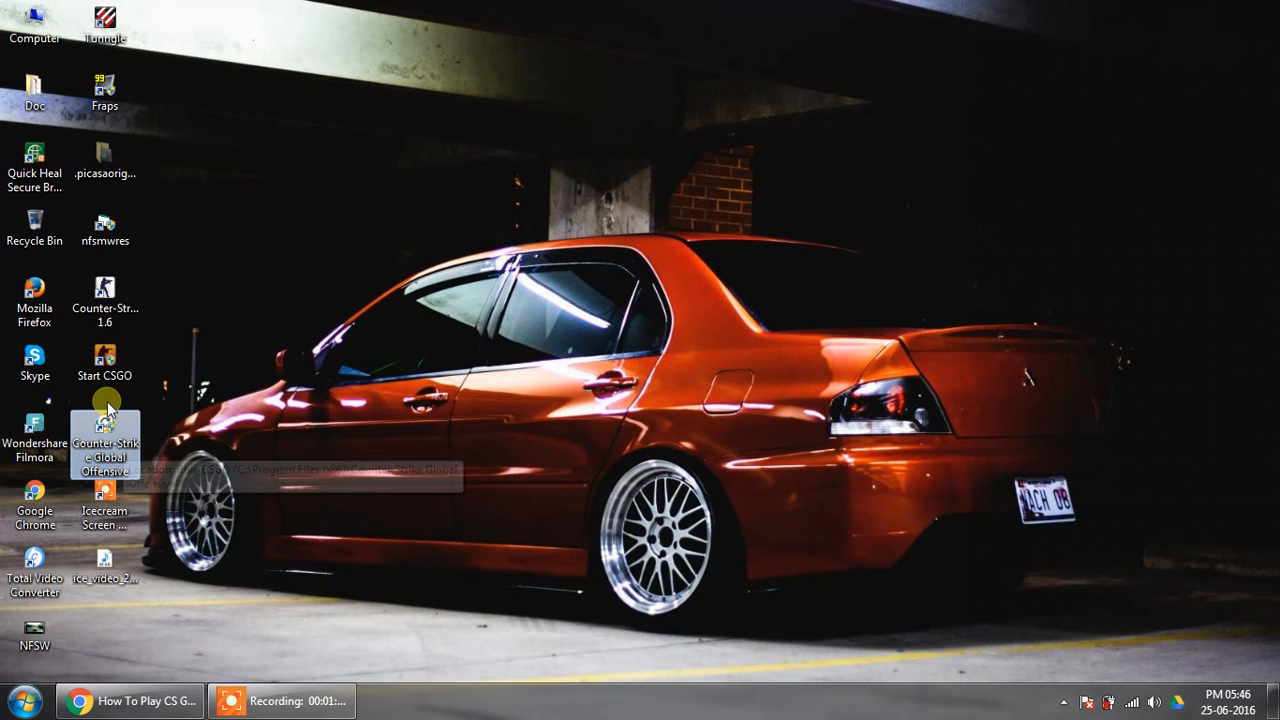
pyautogui.moveTo(105, 363)
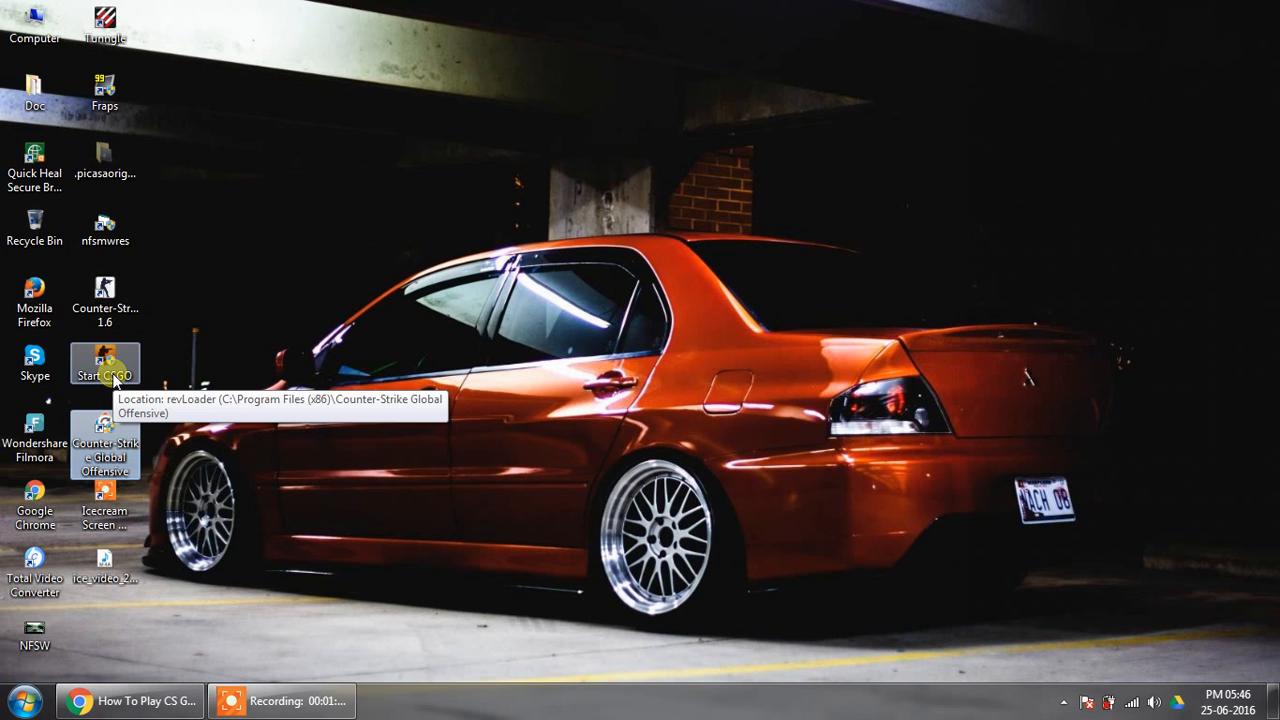
# Open the Start CSGO shortcut's file location in the Counter-Strike Global Offensive folder.
pyautogui.rightClick(104, 363)
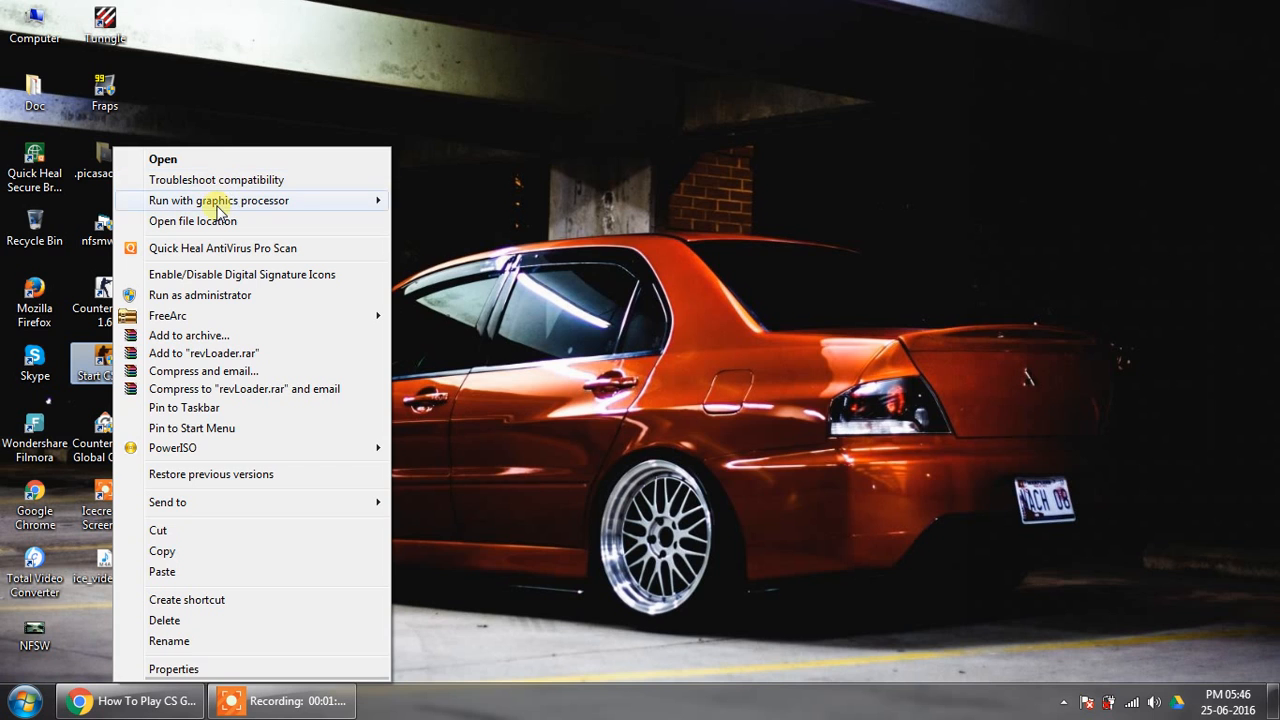
pyautogui.click(193, 221)
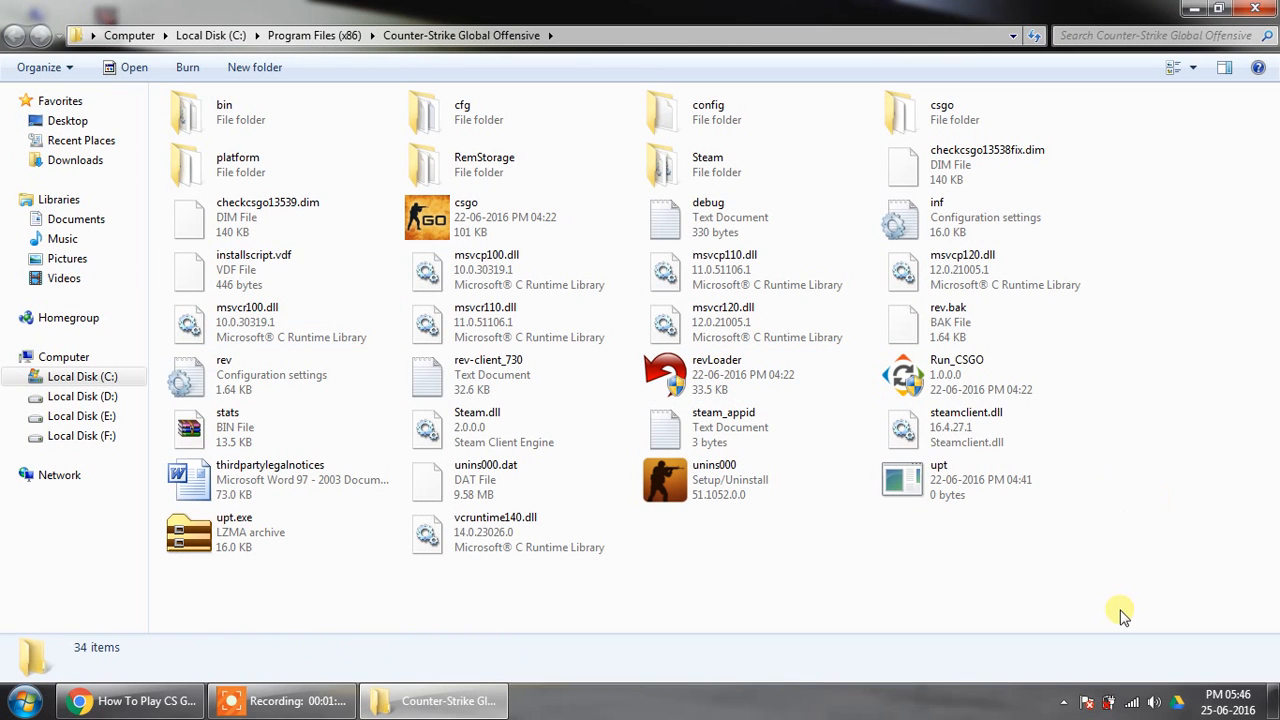
# Launch Run_CSGO from the Counter-Strike Global Offensive install folder.
pyautogui.click(956, 374)
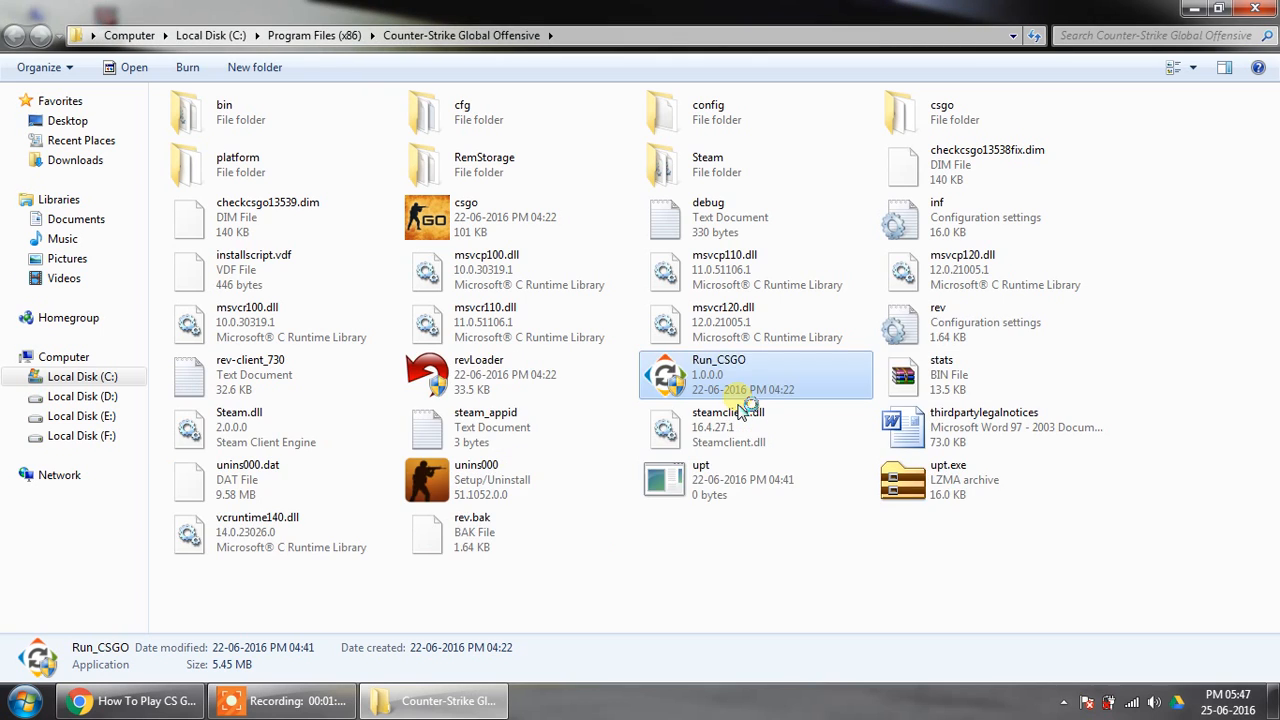
pyautogui.doubleClick(718, 374)
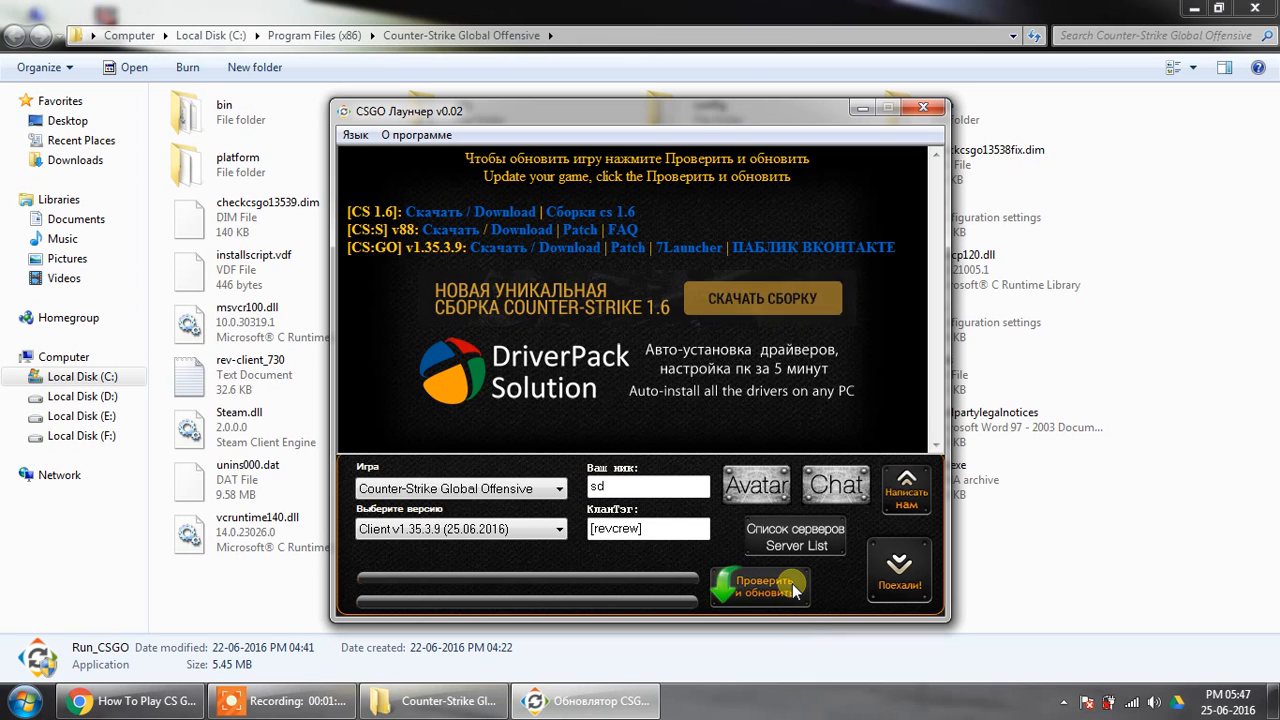
# Start the update check with nickname sd and client v1.35.3.9 selected.
pyautogui.click(760, 588)
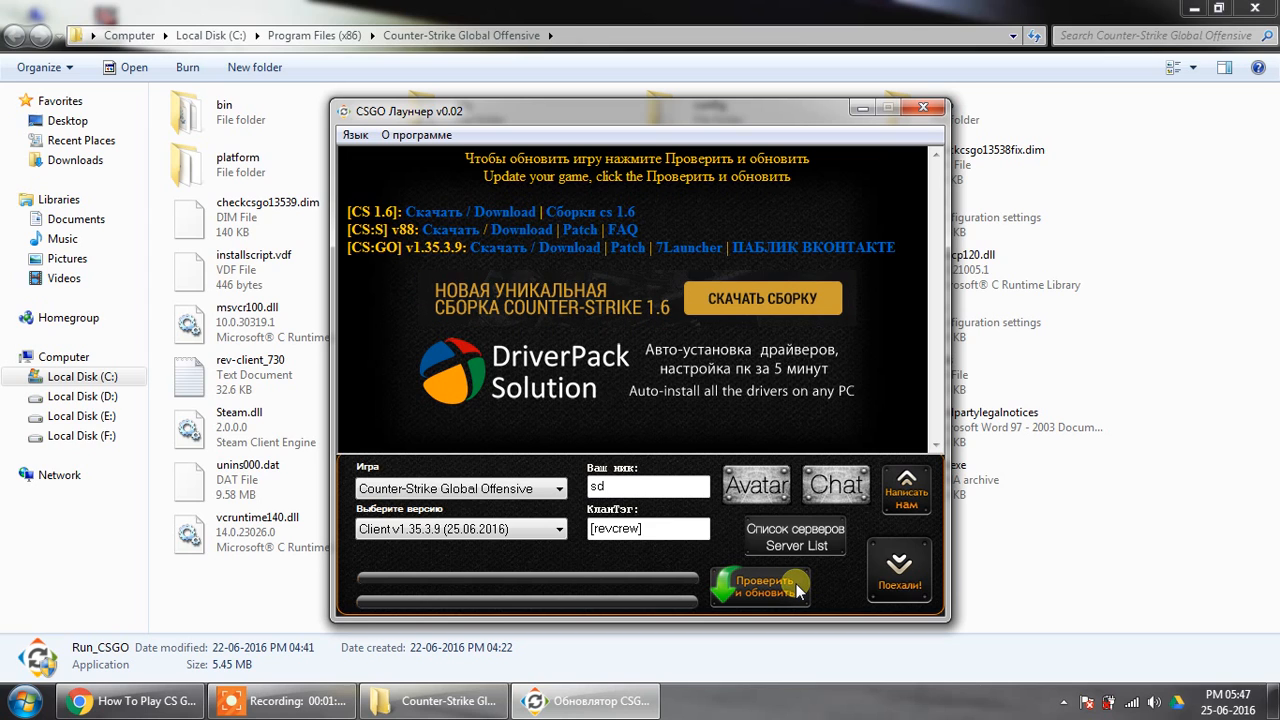